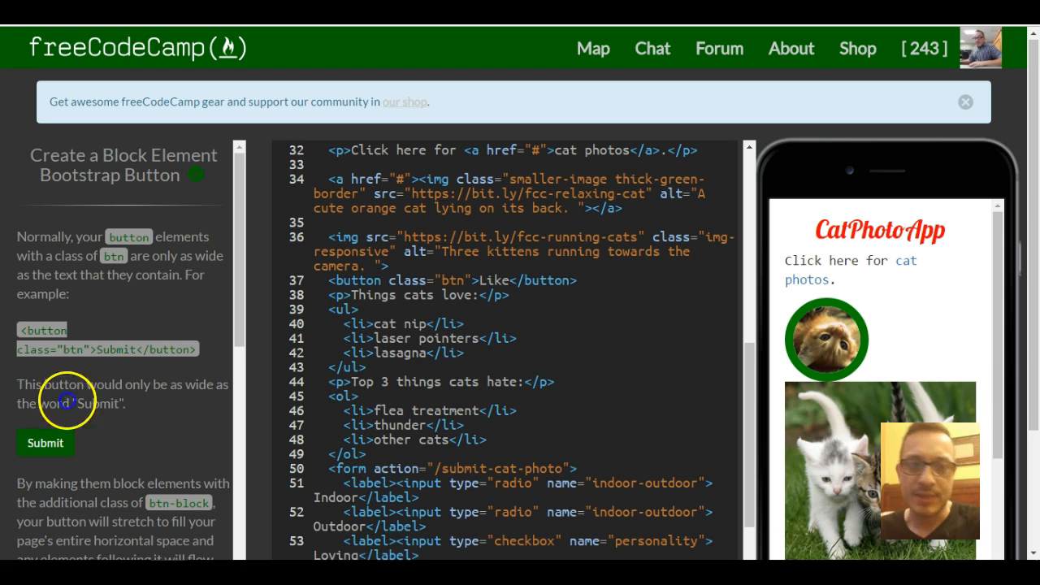
scroll("down", 3)
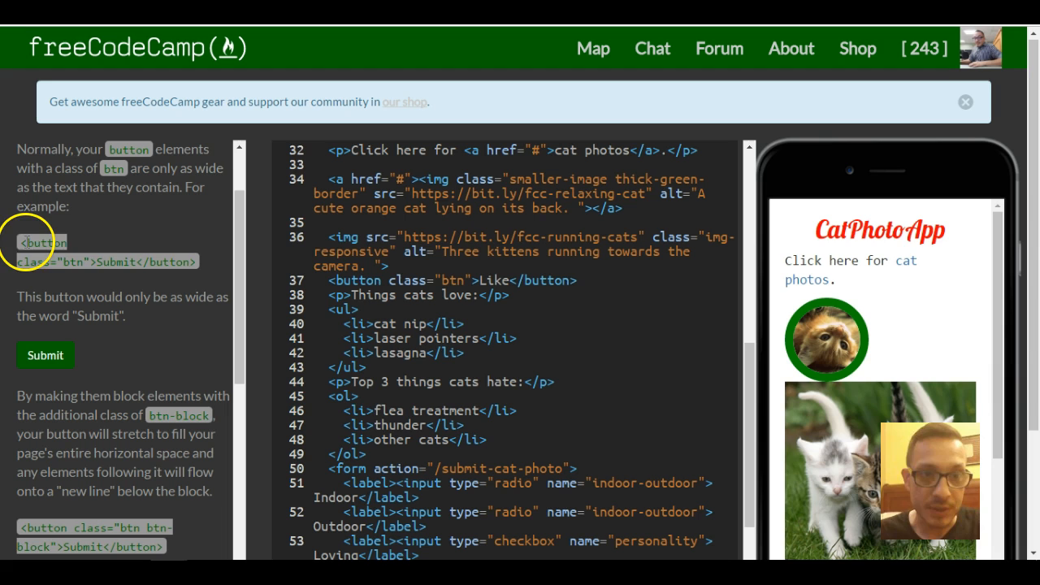
left_click_drag(25, 242, 195, 262)
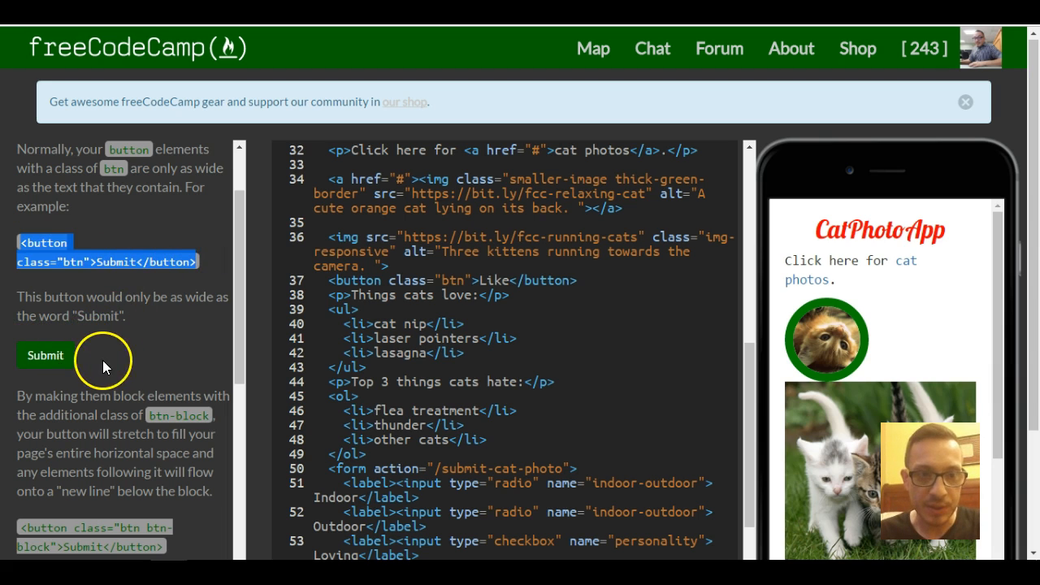
mouse_move(179, 311)
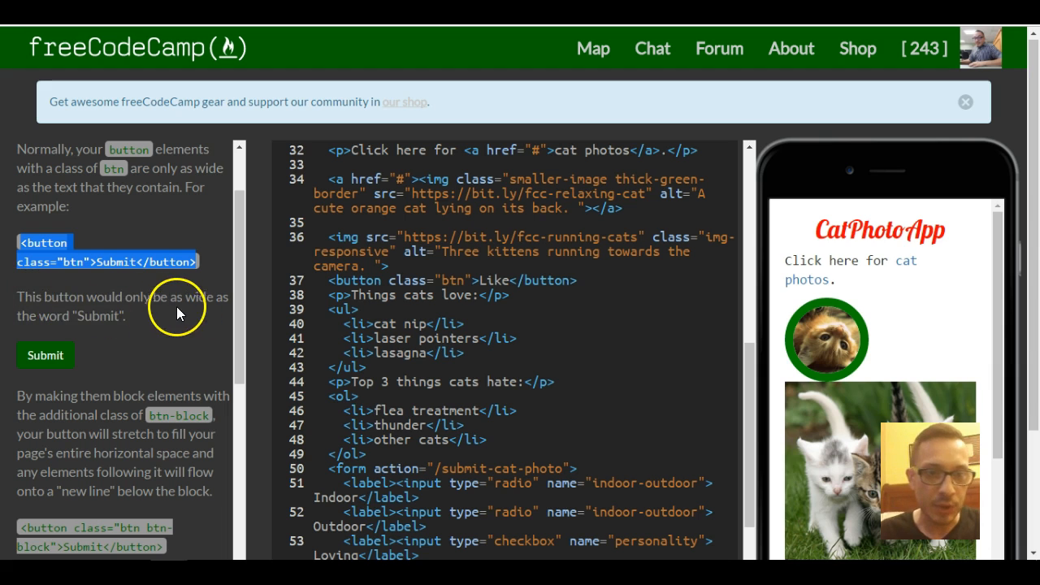
mouse_move(25, 357)
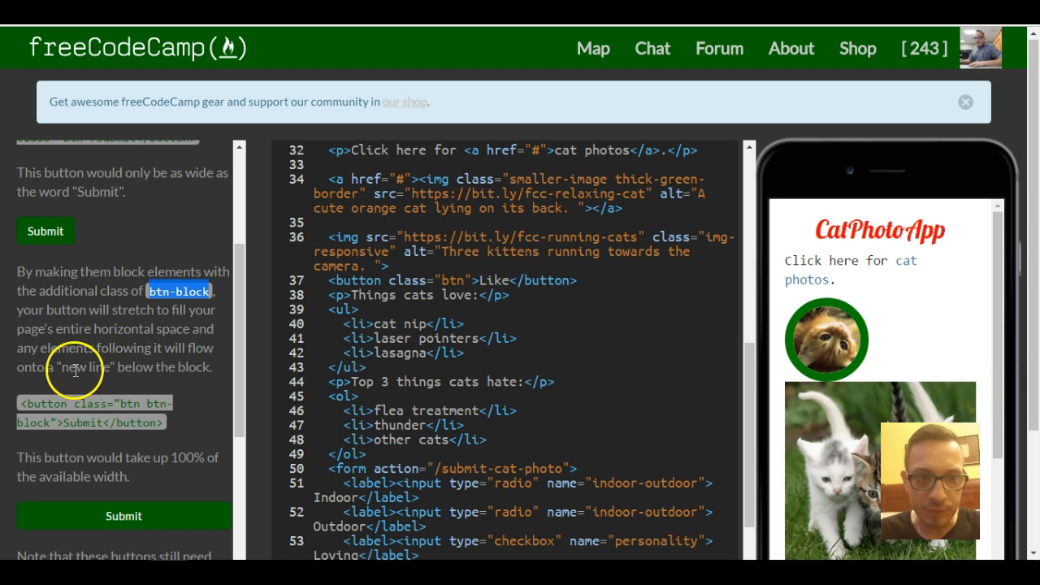
mouse_move(162, 370)
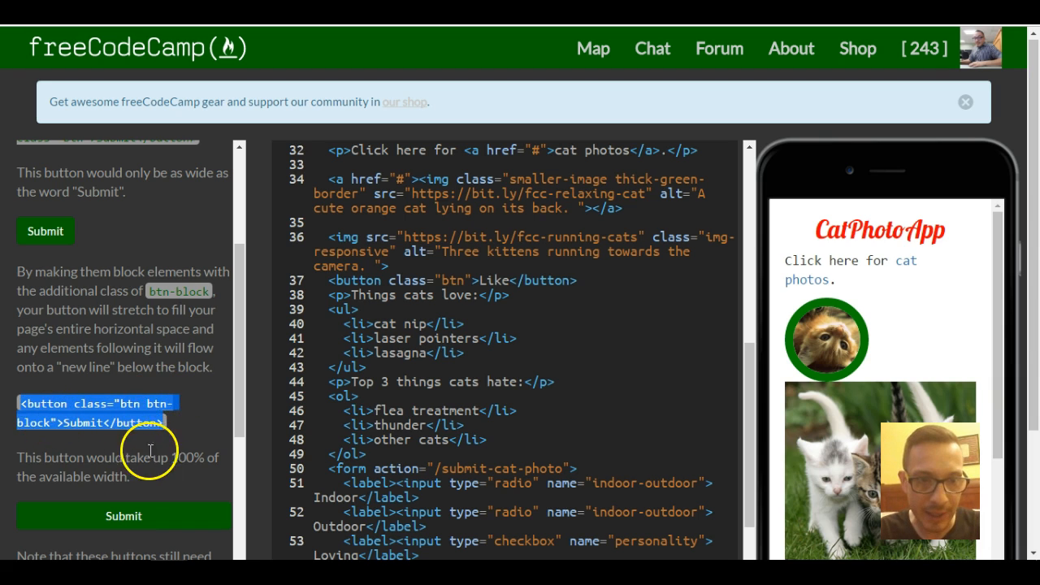
scroll("down", 3)
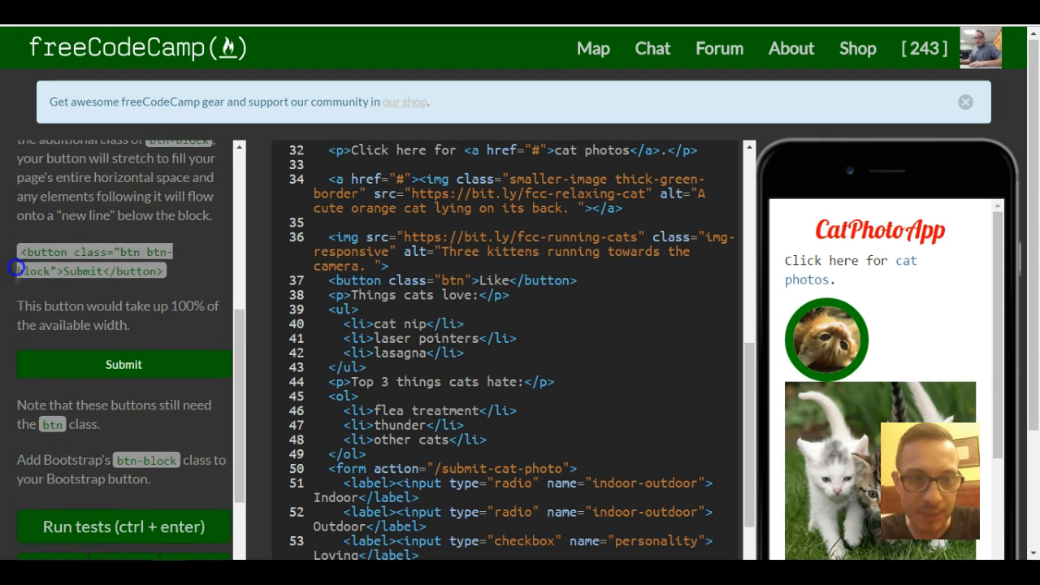
scroll("down", 3)
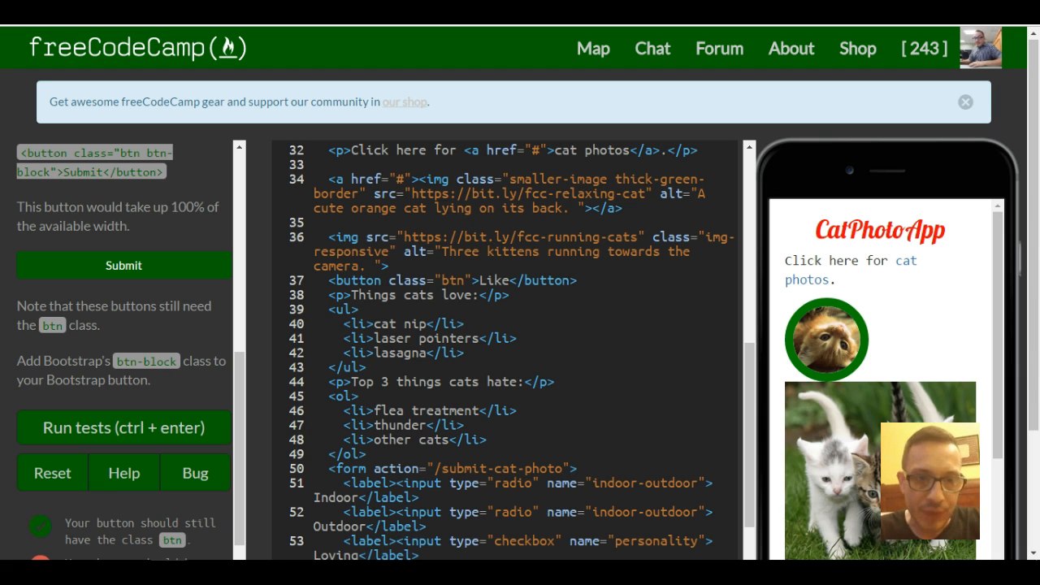
mouse_move(290, 362)
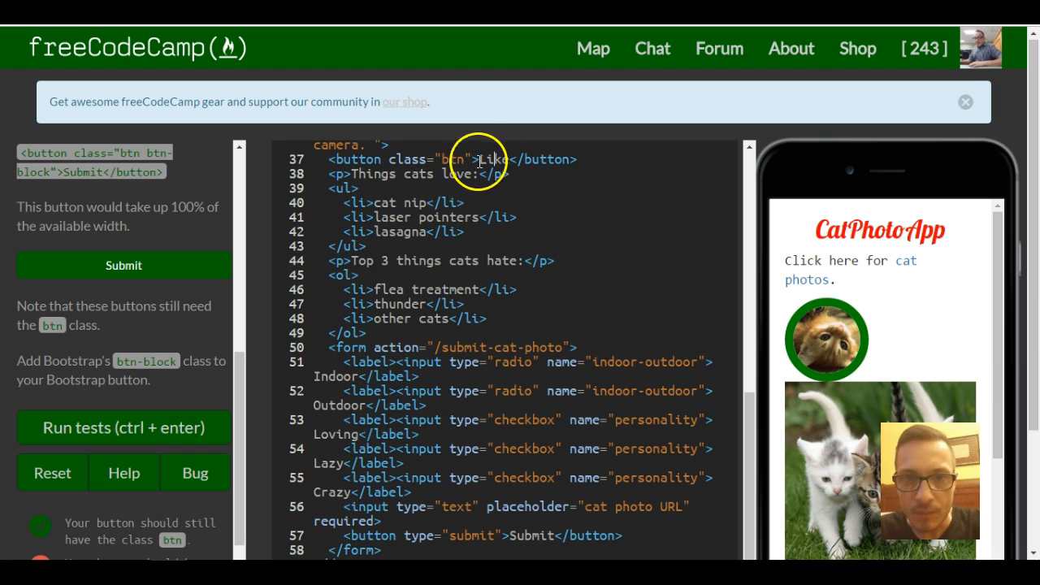
scroll("down", 3)
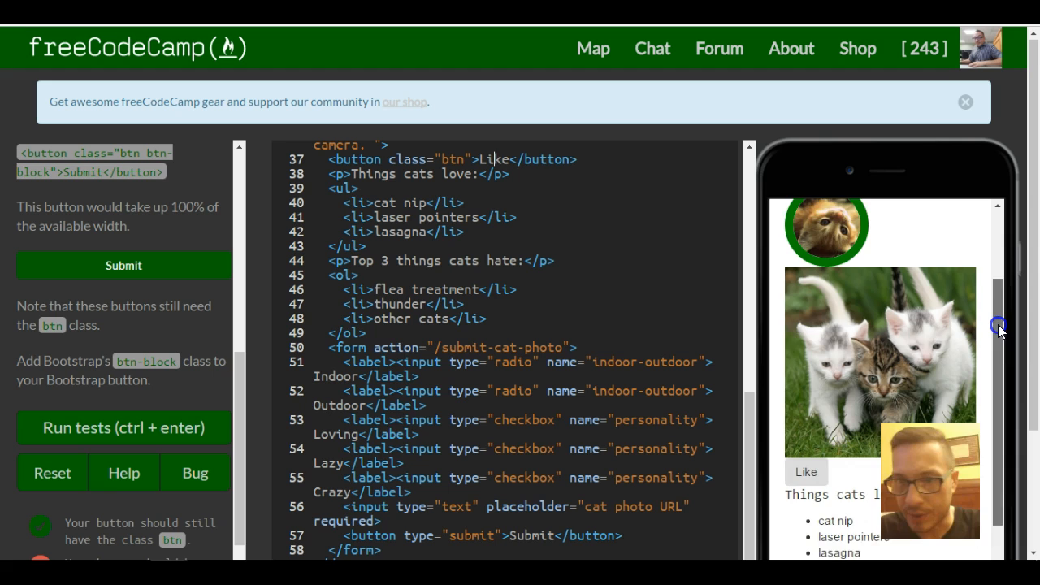
scroll("down", 3)
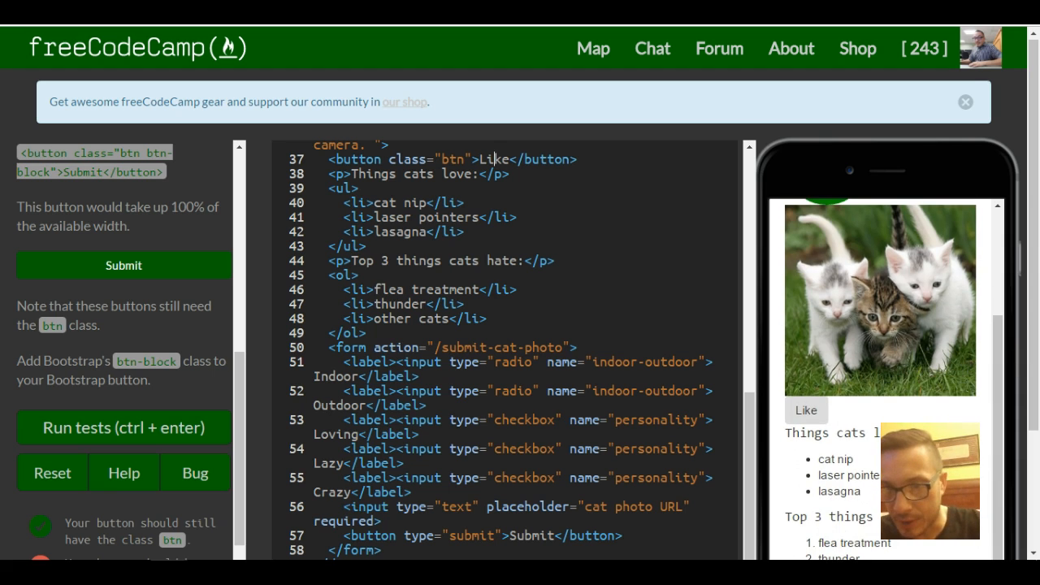